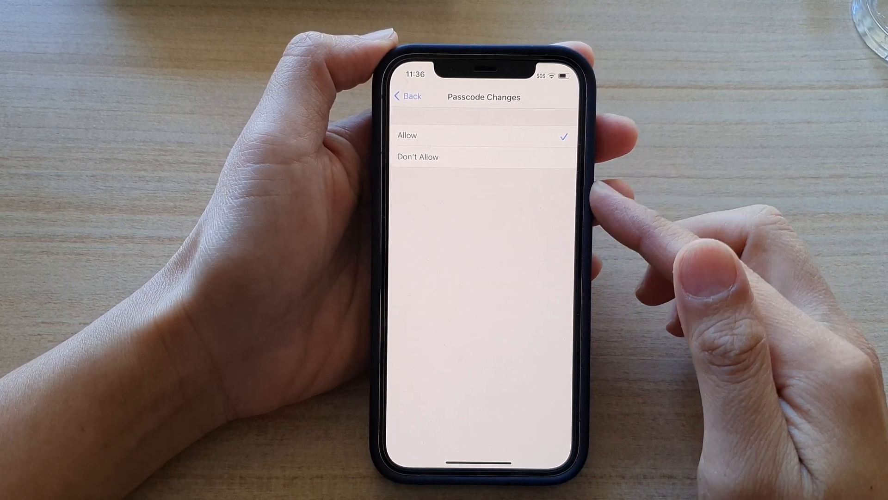
Leave the Passcode Changes page, currently set to Allow, and go to the Home Screen
click(407, 96)
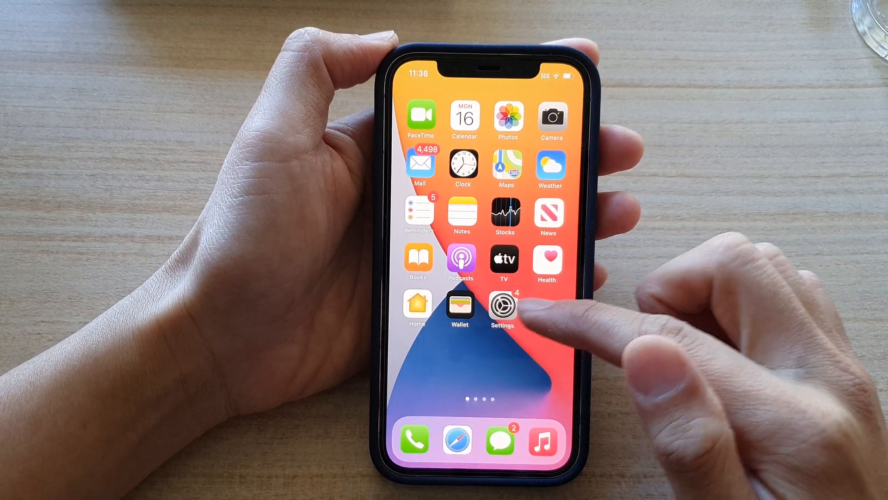
Reopen Settings and go to Screen Time's Content & Privacy Restrictions, scrolled to Allow Changes
click(500, 307)
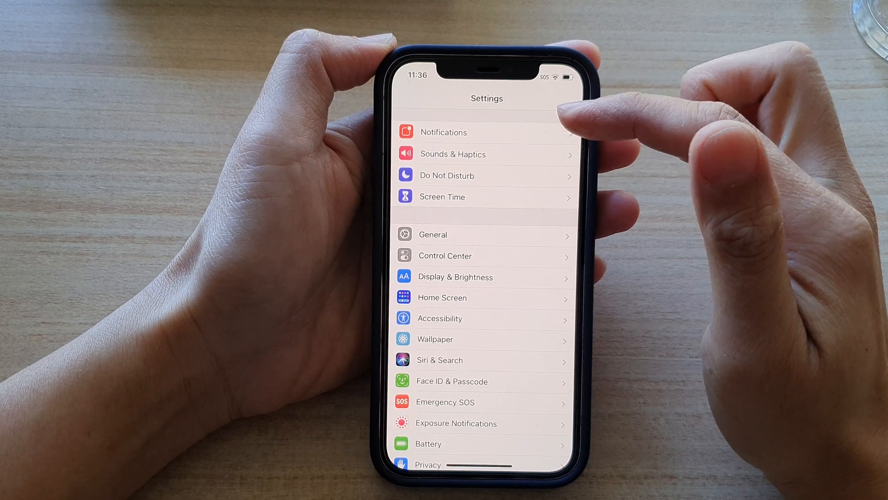
scroll(down, 3)
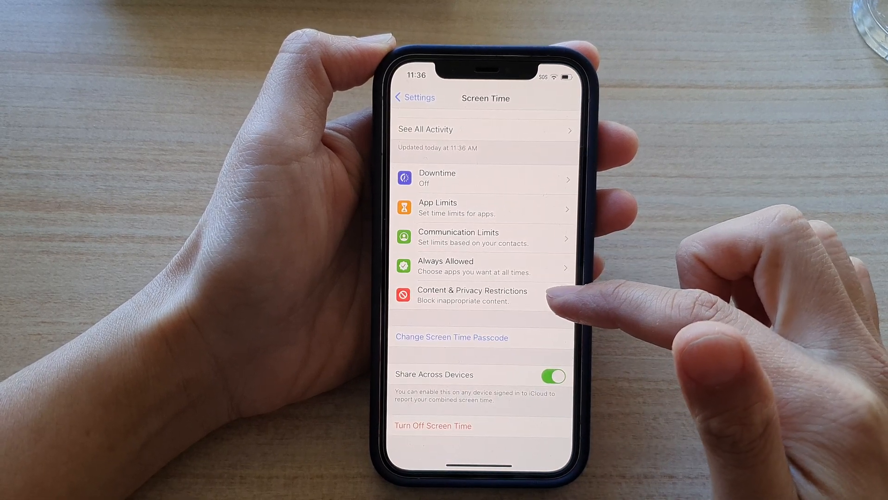
click(471, 295)
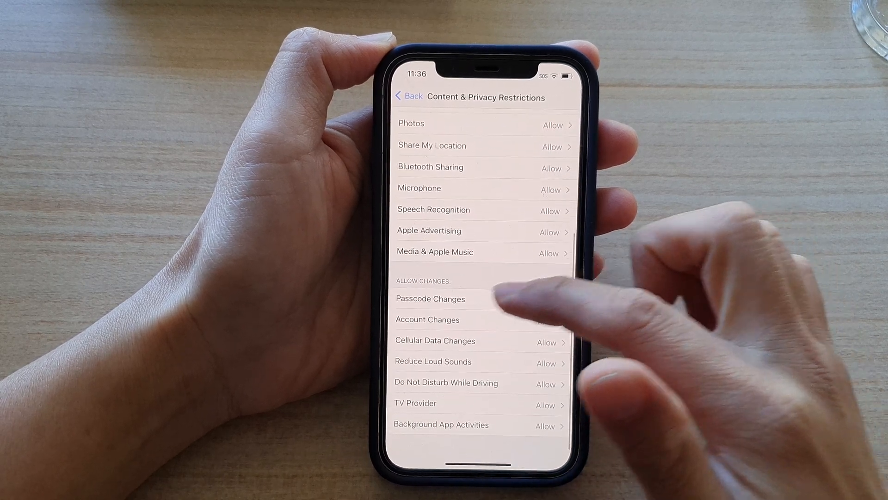
Unlock Passcode Changes with the Screen Time passcode, toggle it, and finish on Don't Allow
click(430, 298)
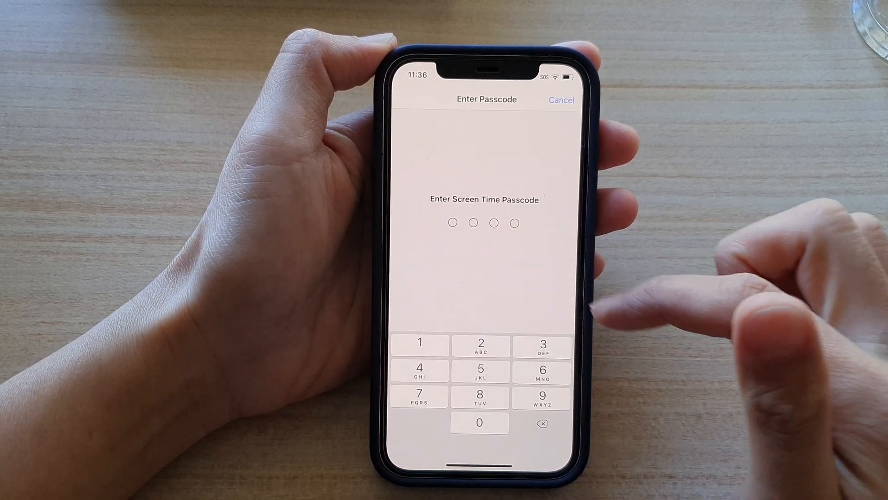
click(540, 343)
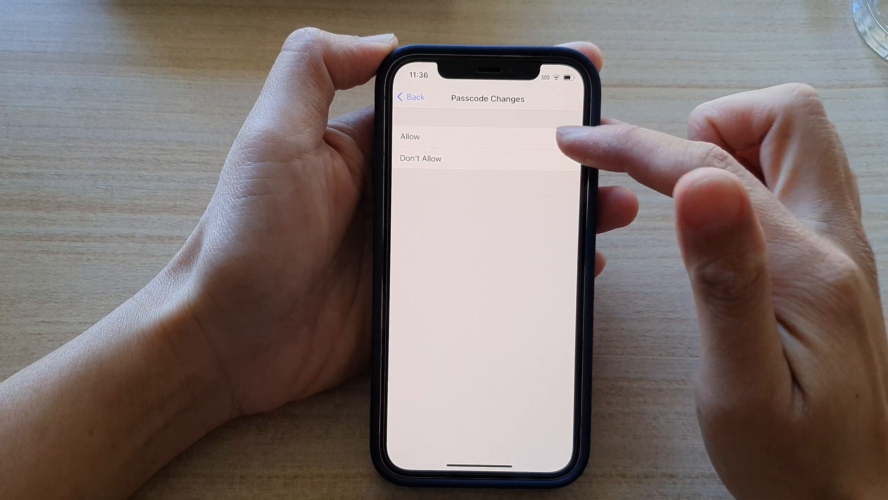
click(421, 159)
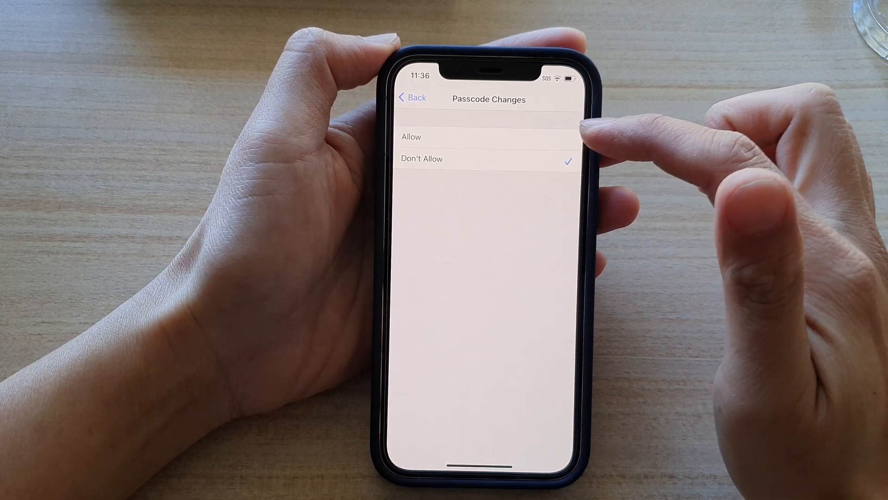
click(410, 137)
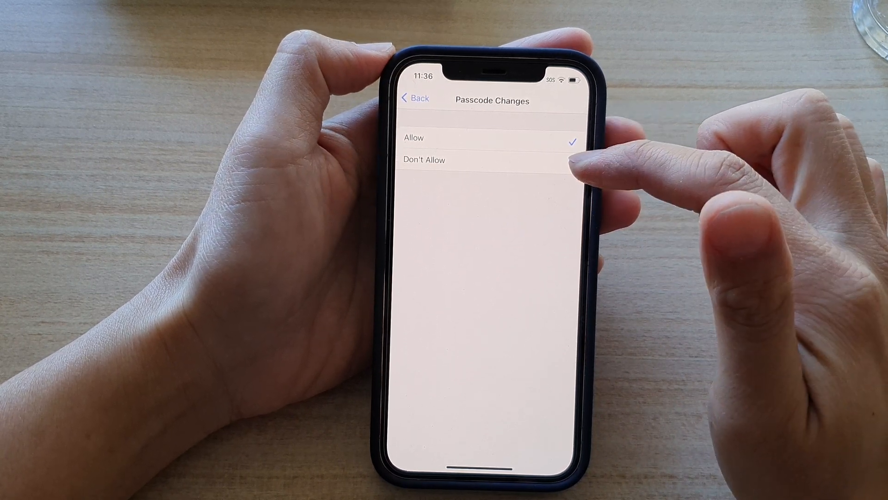
click(423, 159)
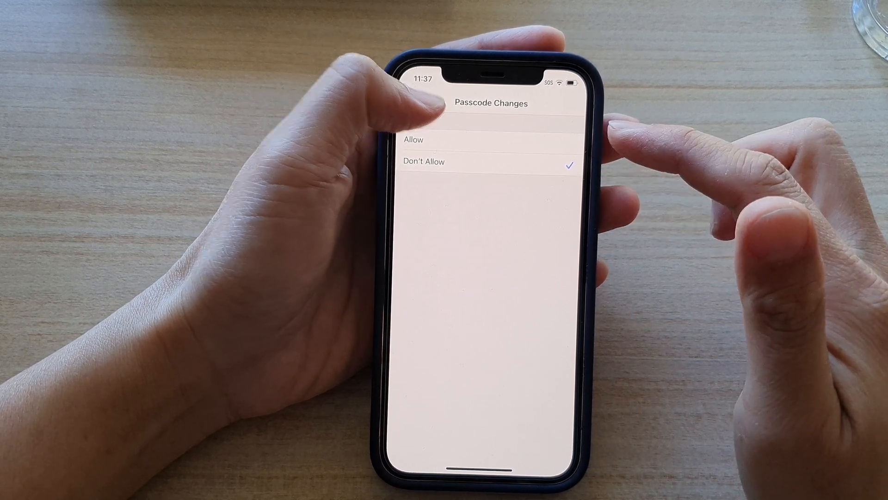
Return to the main Settings list and search for 'Pass', showing only Screen Time and Guided Access passcode results
click(422, 101)
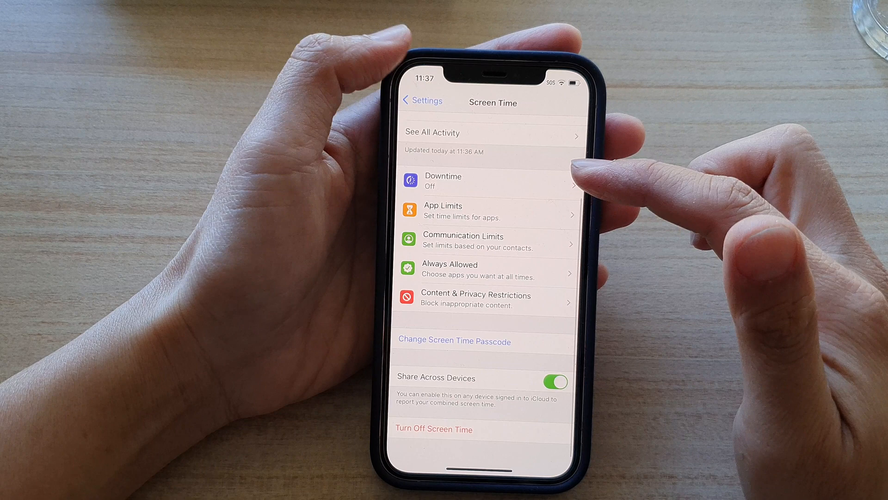
click(421, 100)
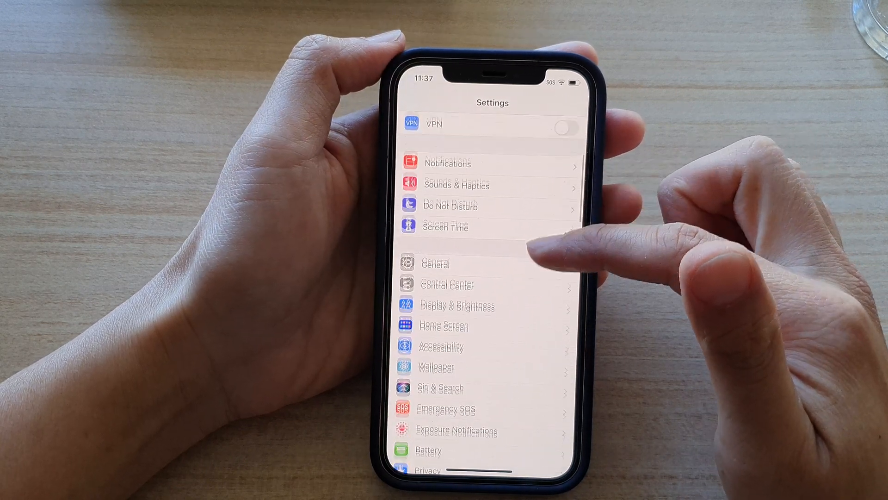
scroll(down, 3)
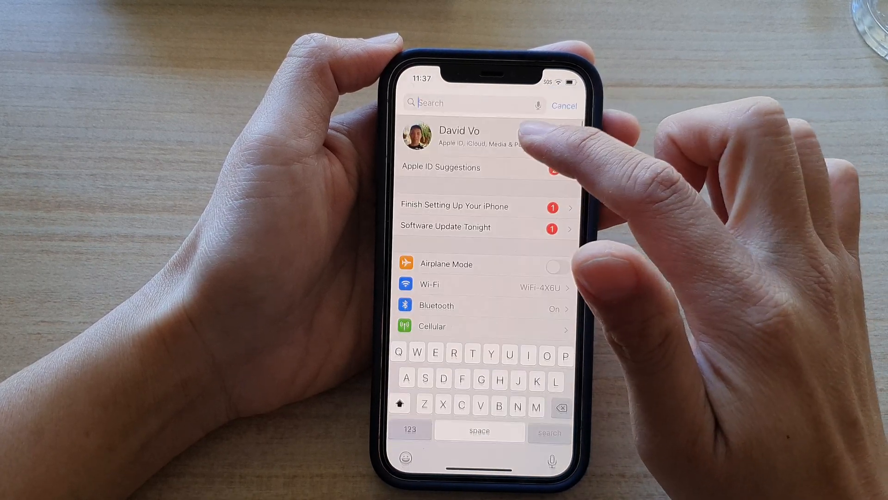
text(Passcode)
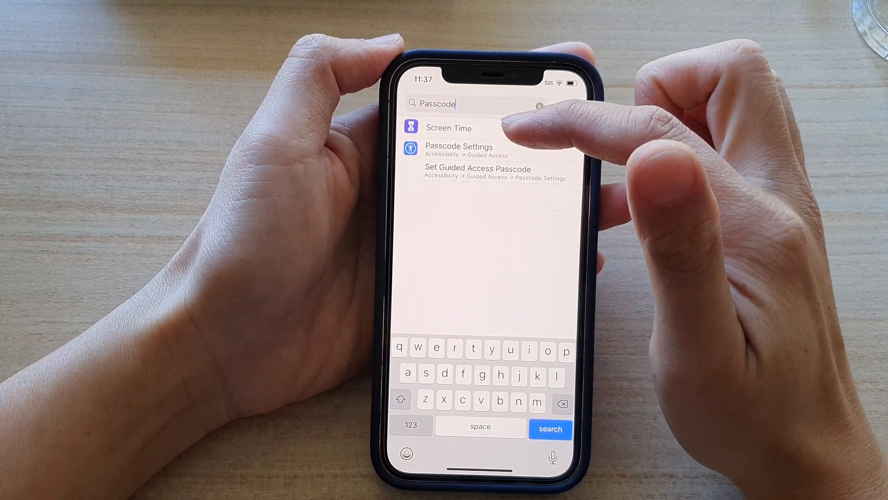
From the search results, reopen Passcode Changes under Content & Privacy Restrictions and enter the Screen Time passcode
click(449, 127)
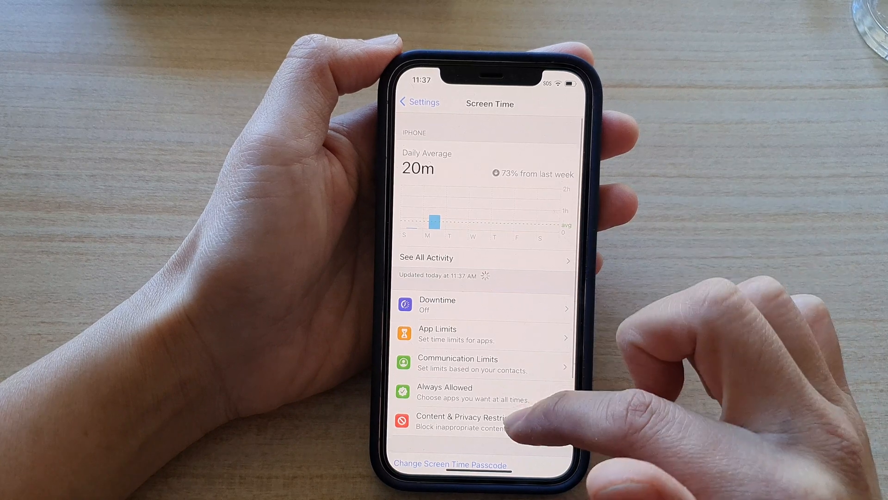
click(459, 421)
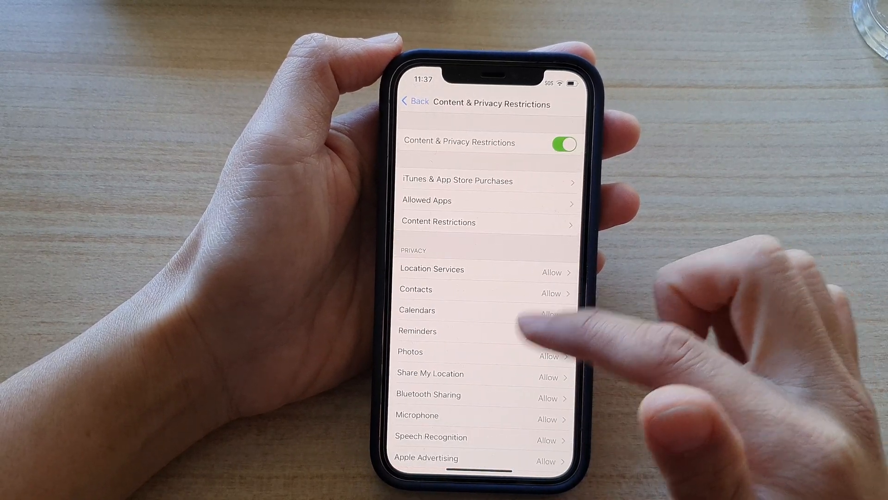
scroll(down, 3)
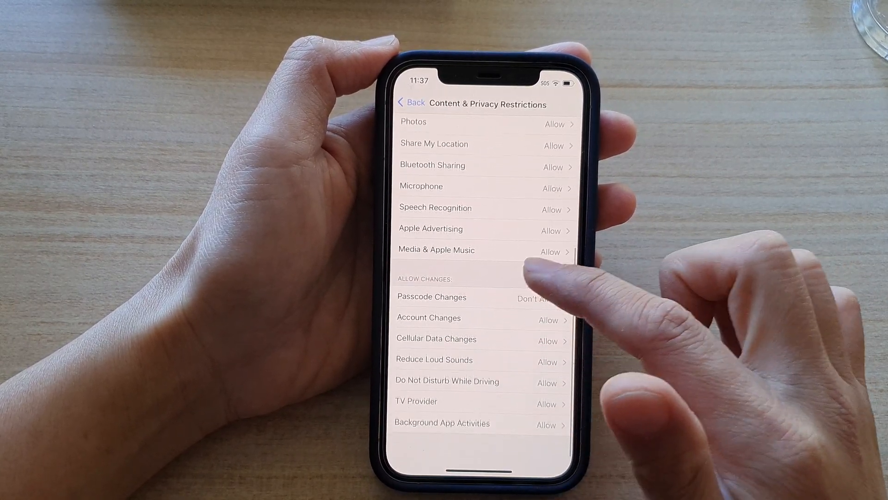
click(431, 297)
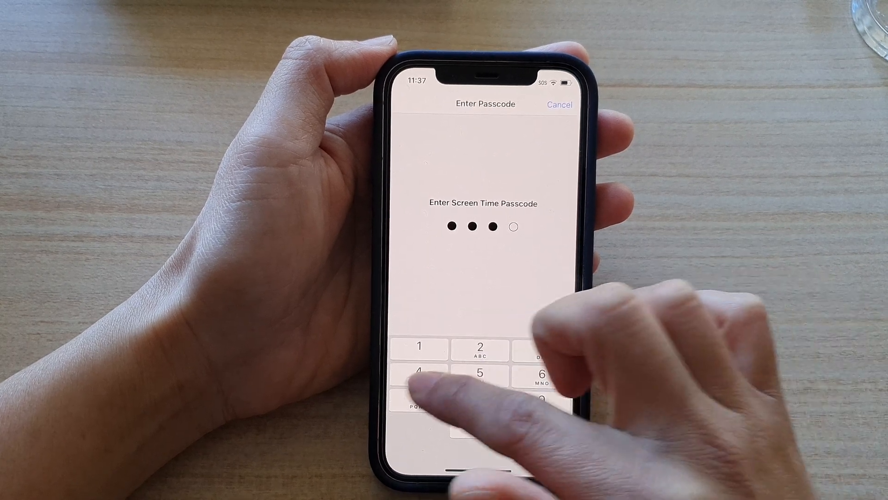
click(419, 373)
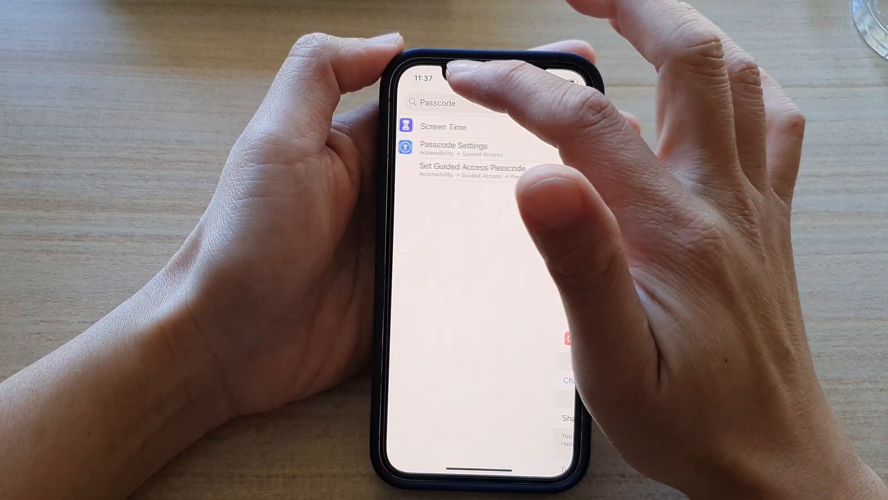
Set Passcode Changes to Allow so the Passcode search lists Face ID & Passcode with Change Passcode
click(454, 105)
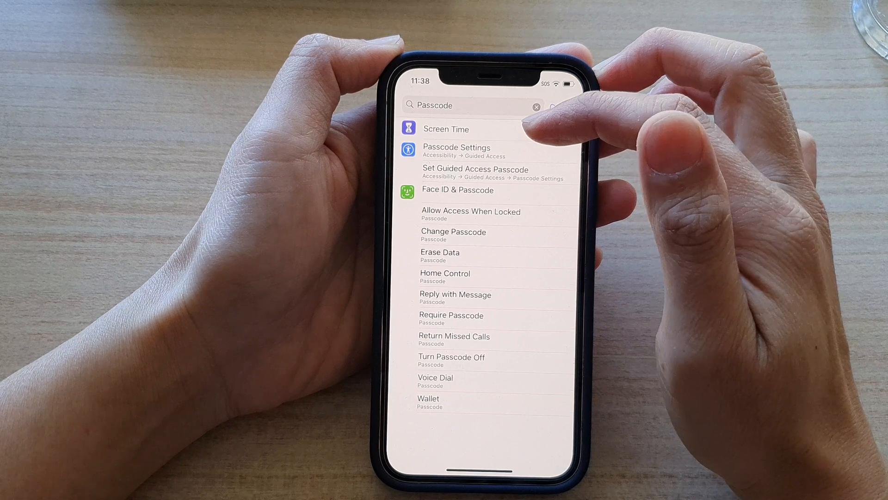
click(470, 105)
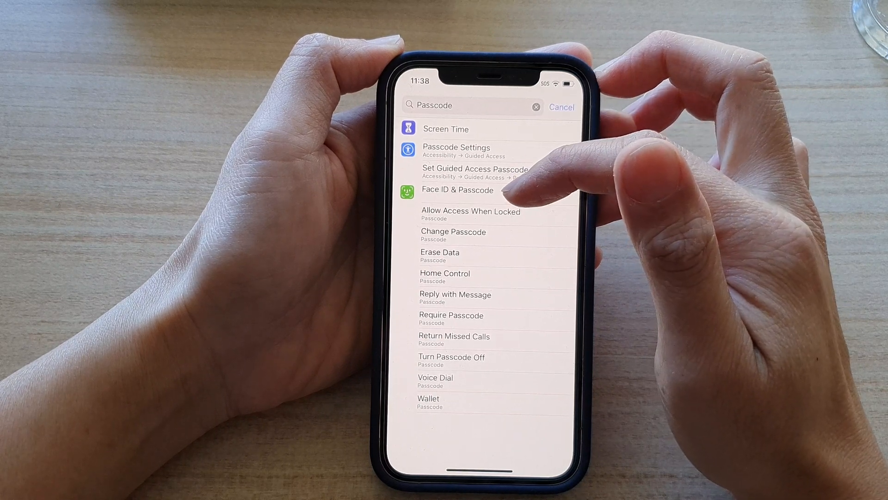